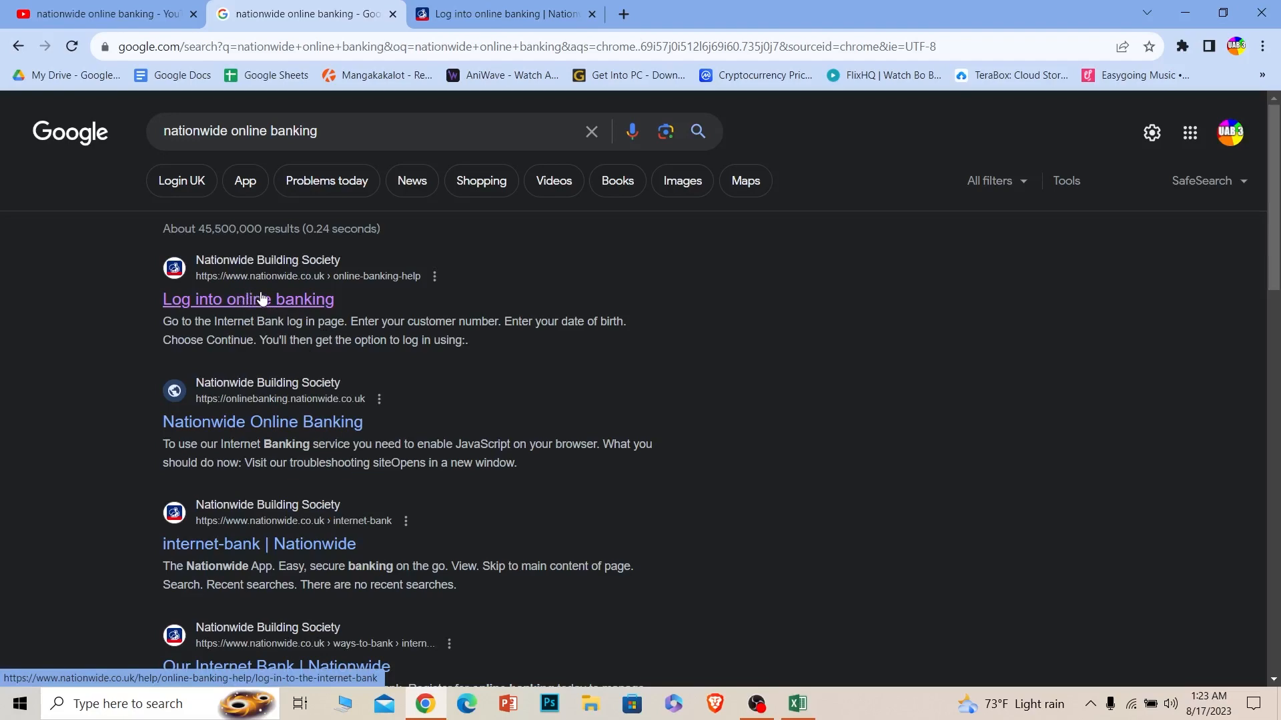
mouse_move(288, 301)
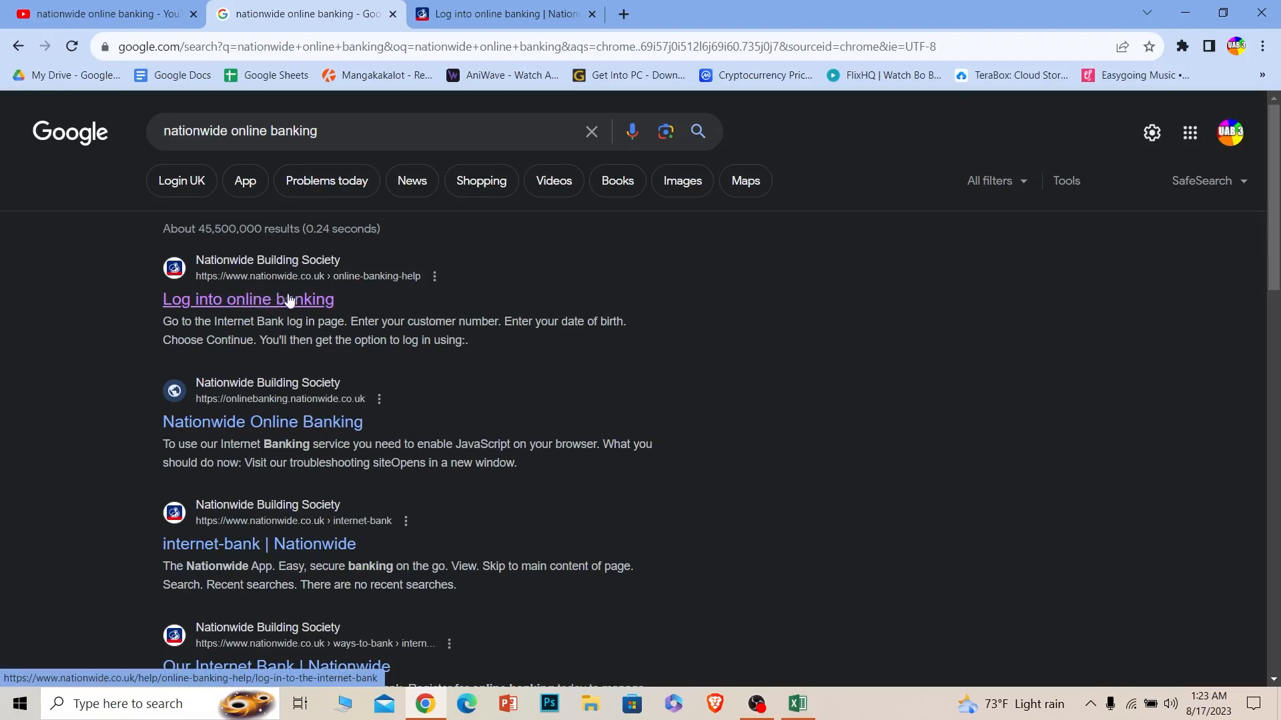
Step: Open the nationwide.co.uk 'Log into online banking' help page from Google results
click(248, 299)
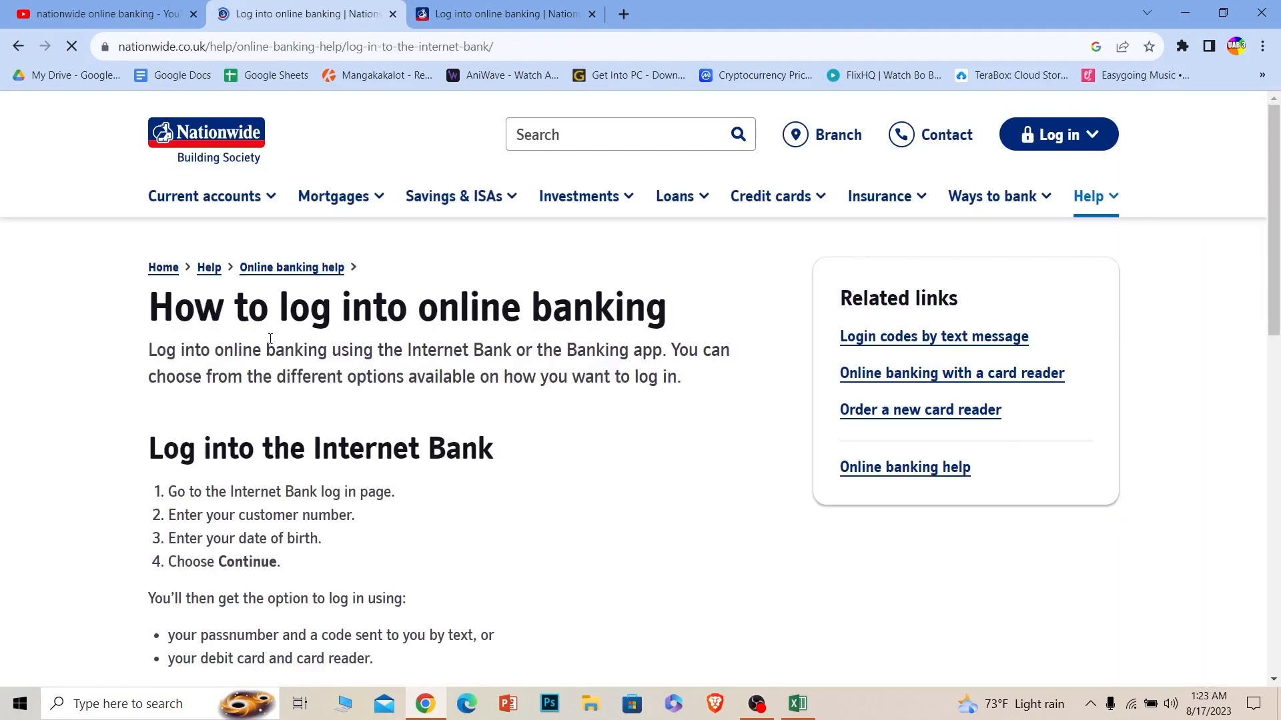
Step: Expand the header 'Log in' menu to show the Internet Banking options
click(592, 14)
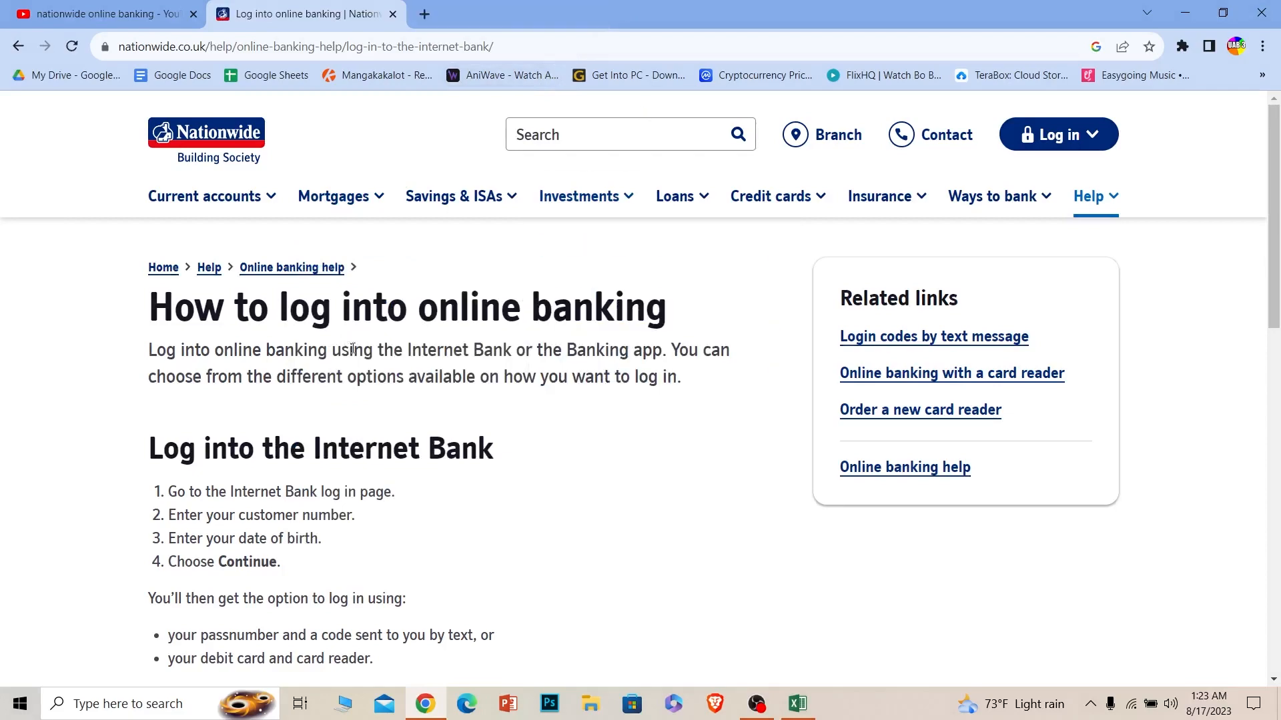
click(1057, 135)
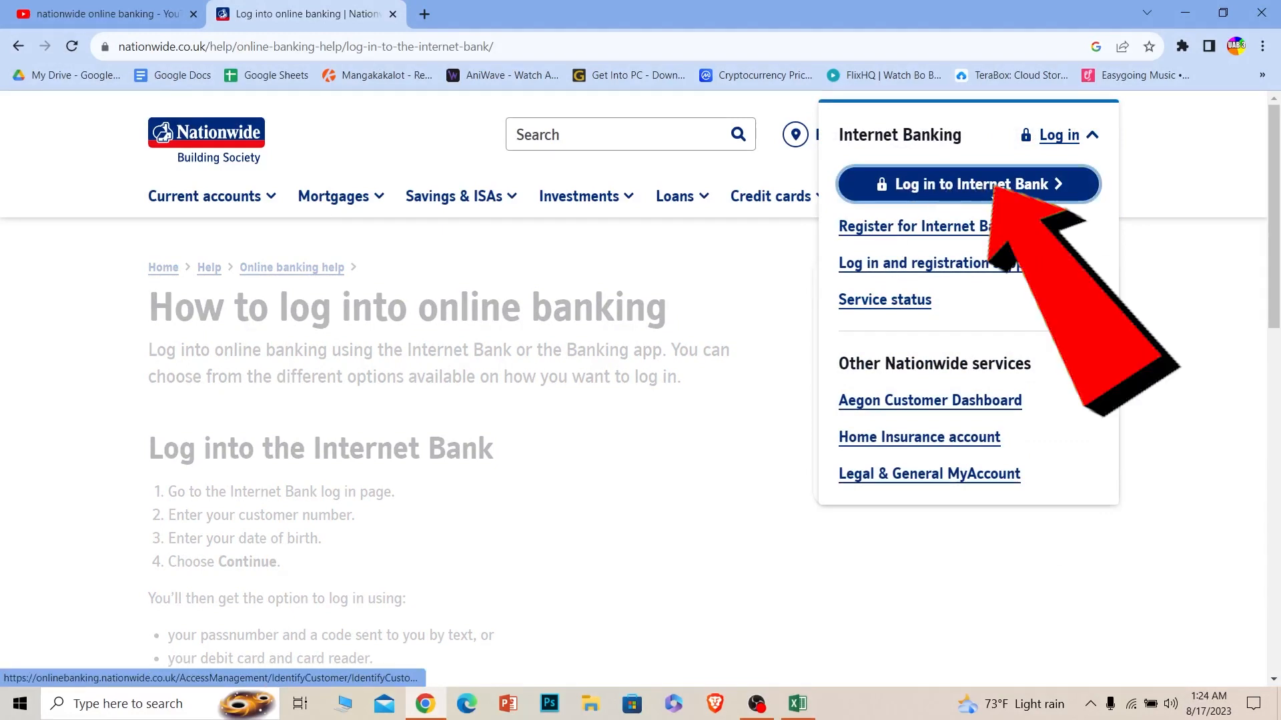
Step: Go to the Internet Bank login page and enter customer number 'fdsfdsdf'
click(967, 184)
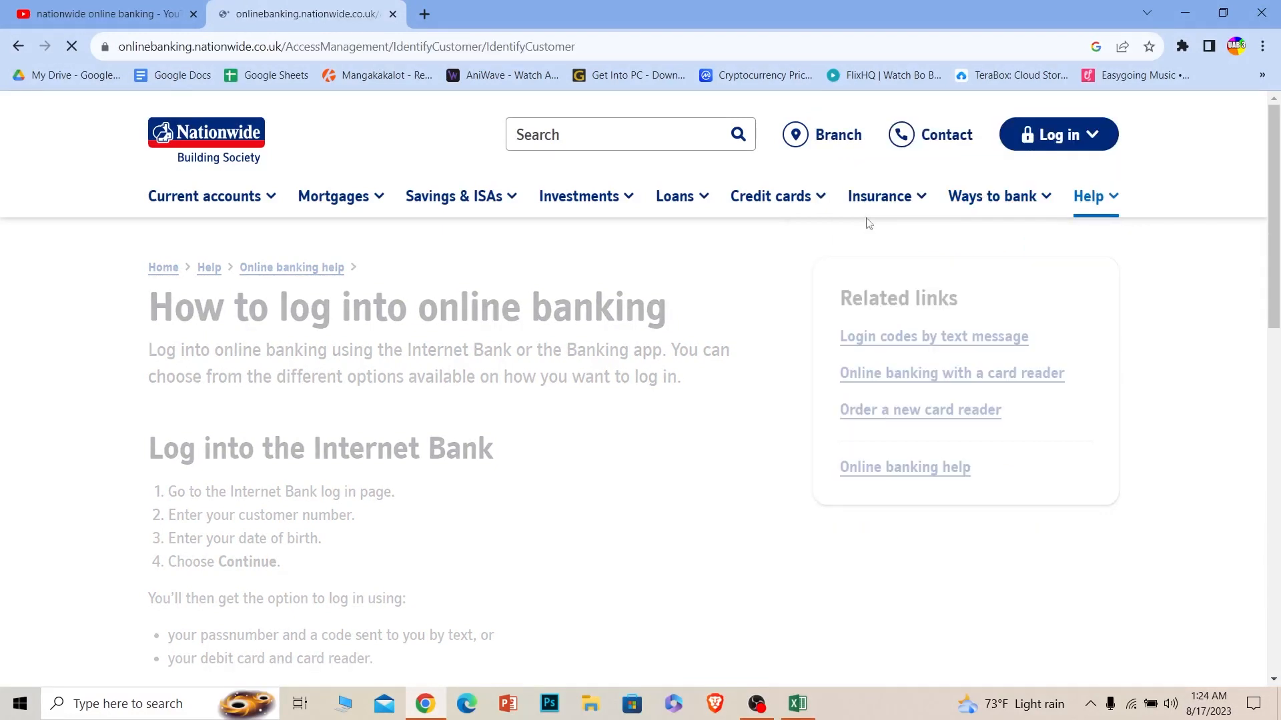
click(1056, 135)
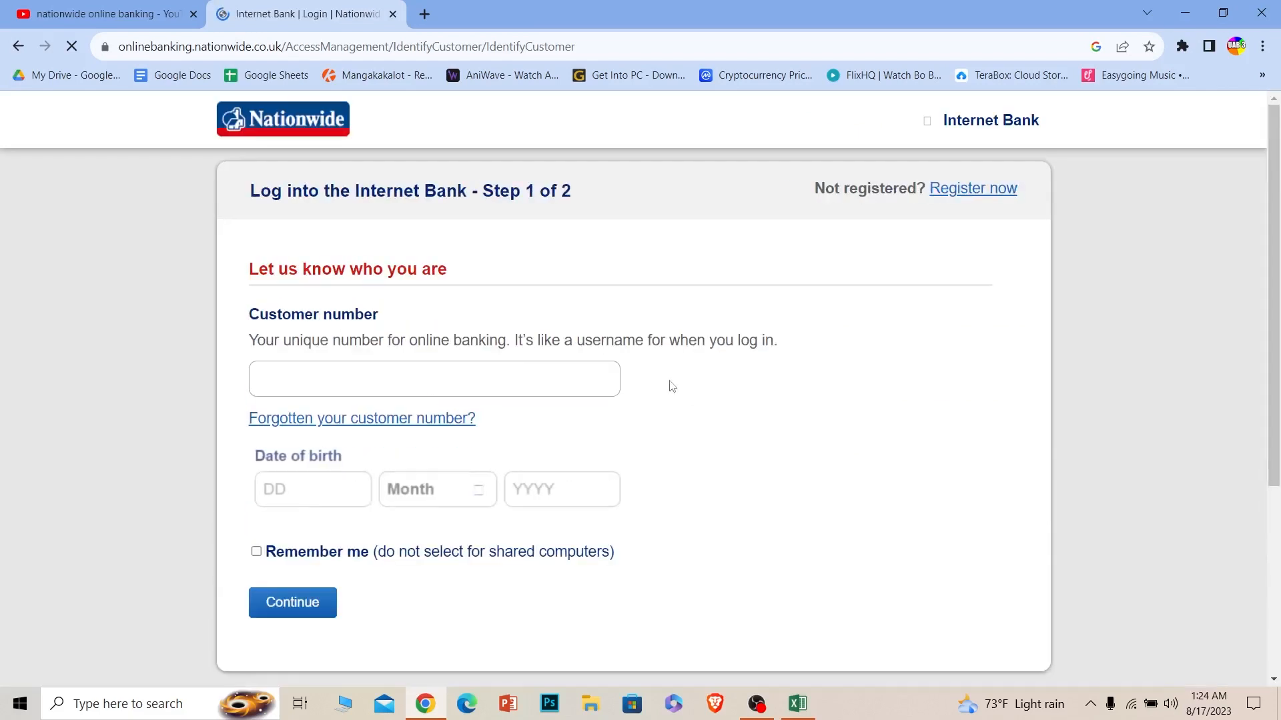
click(434, 378)
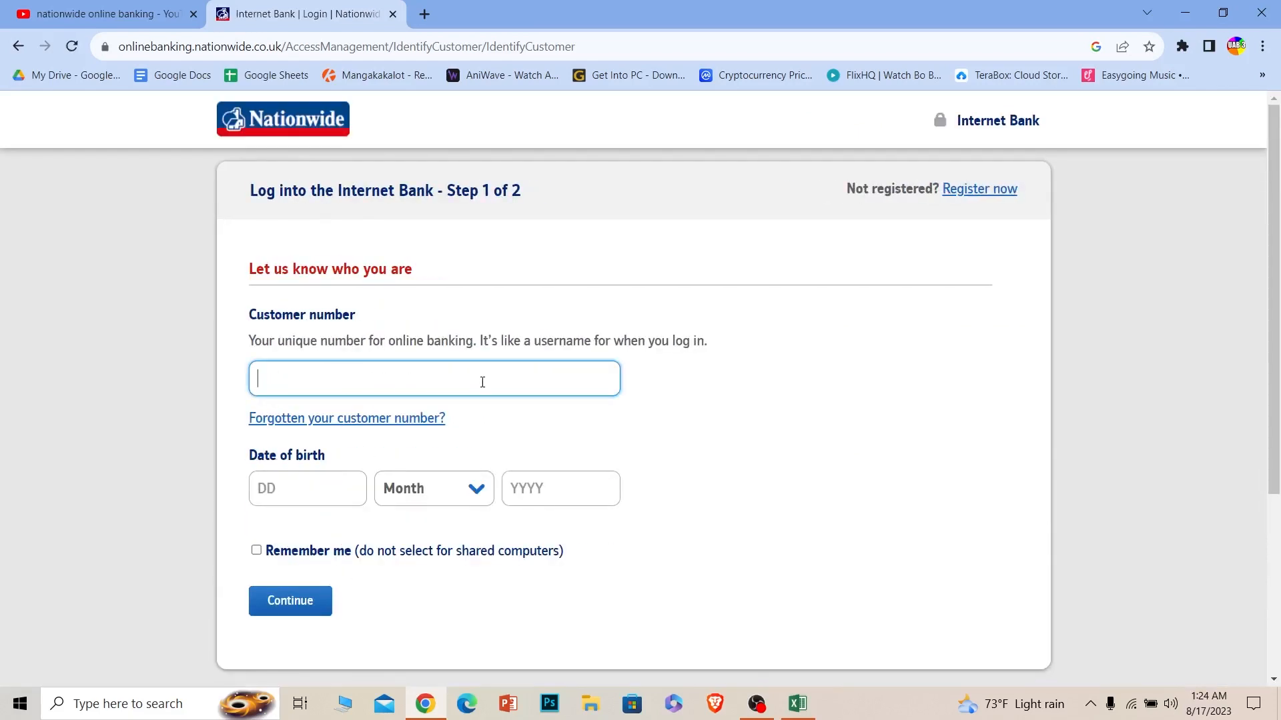
text(fdsfdsdf)
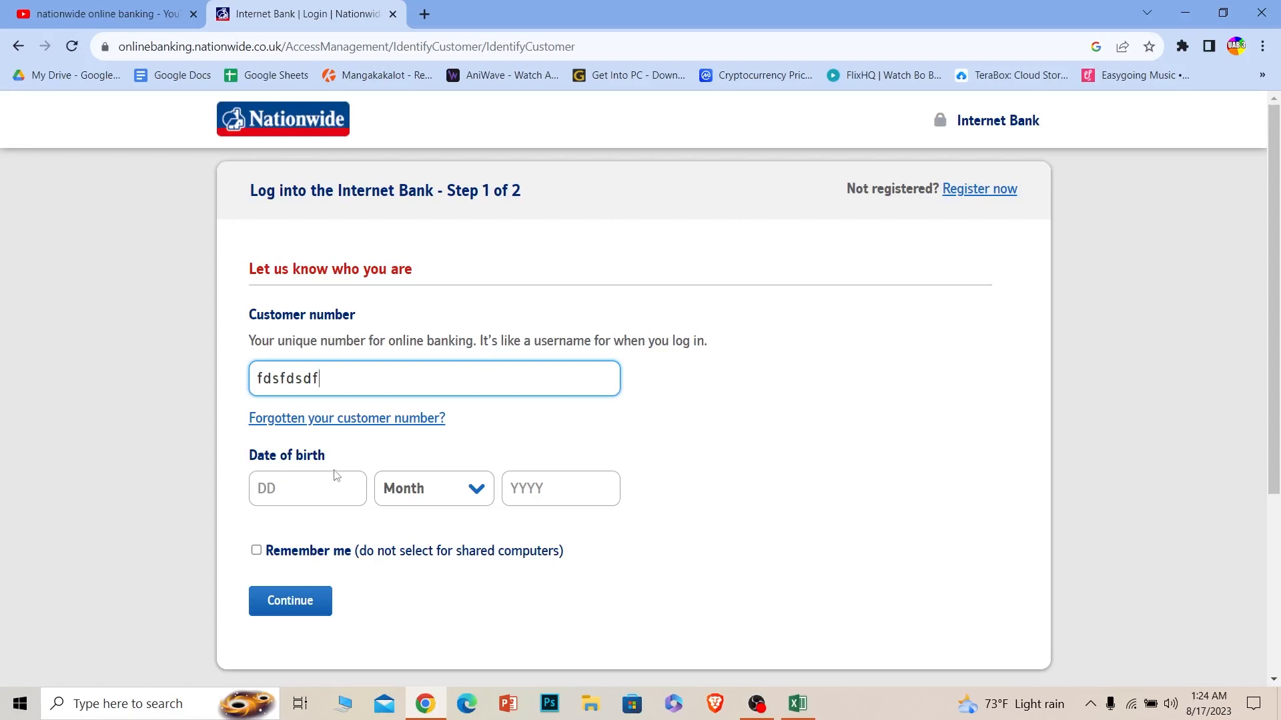
text(1)
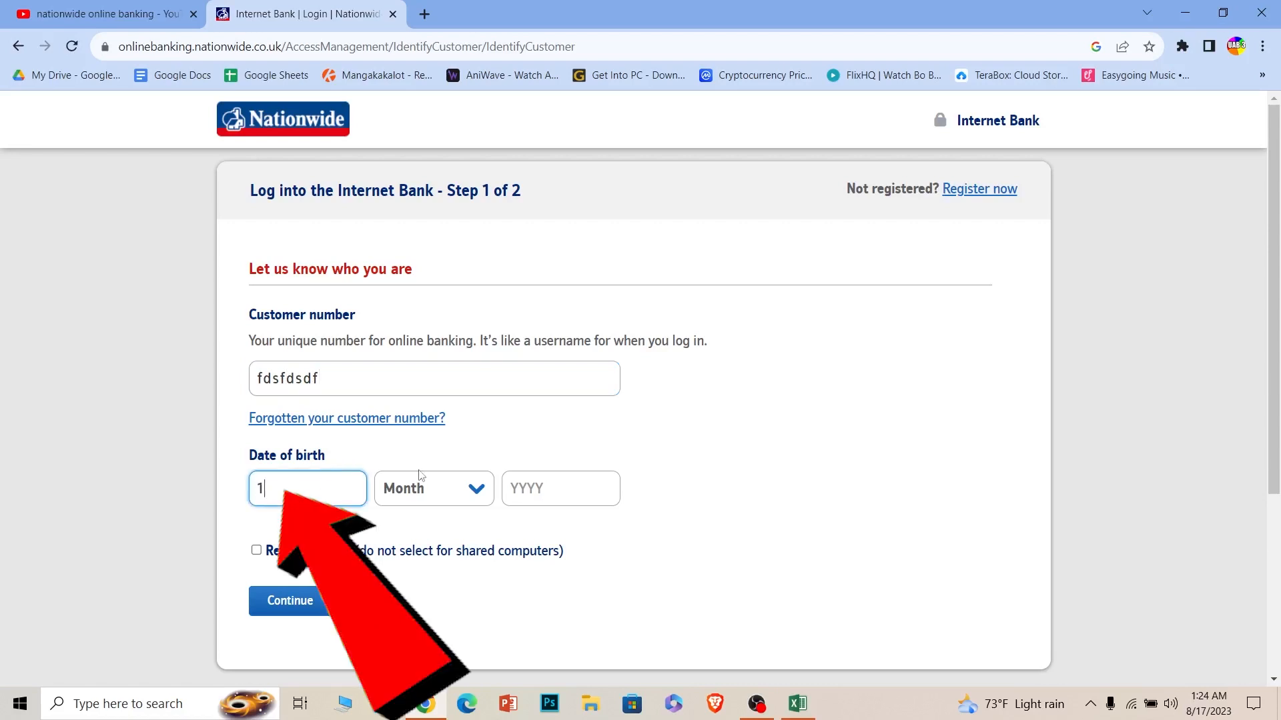
text(2000)
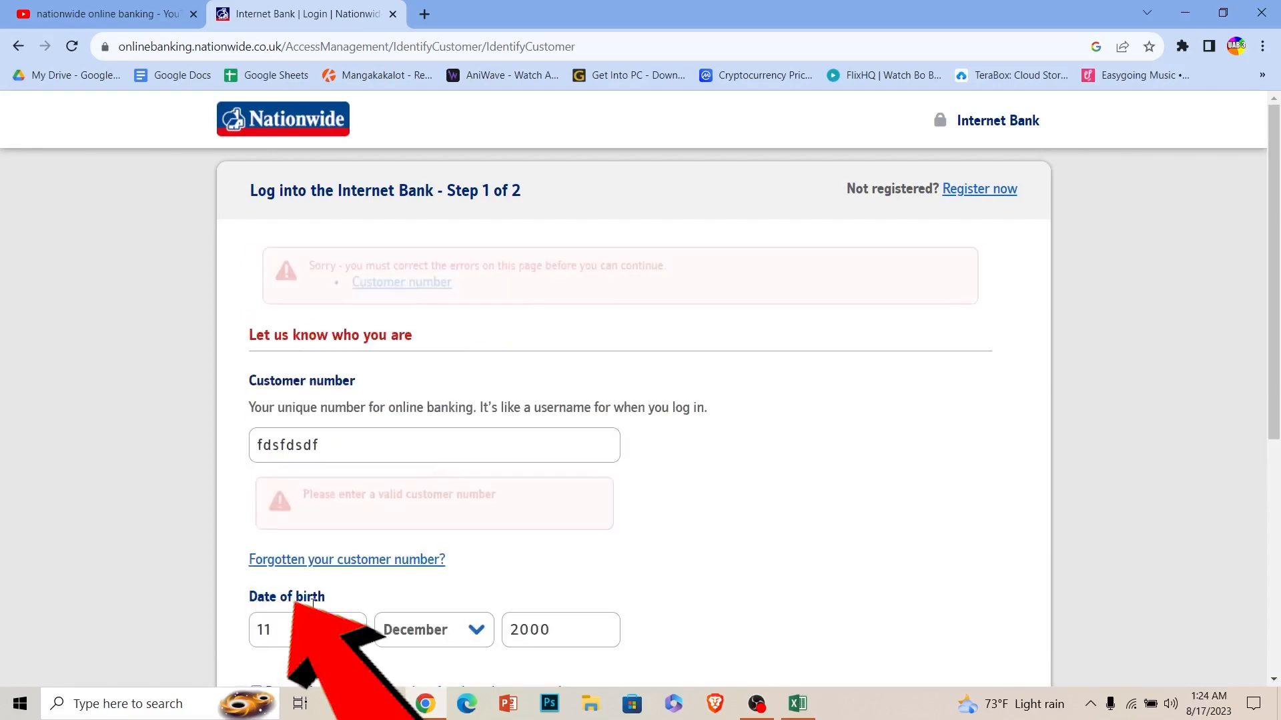
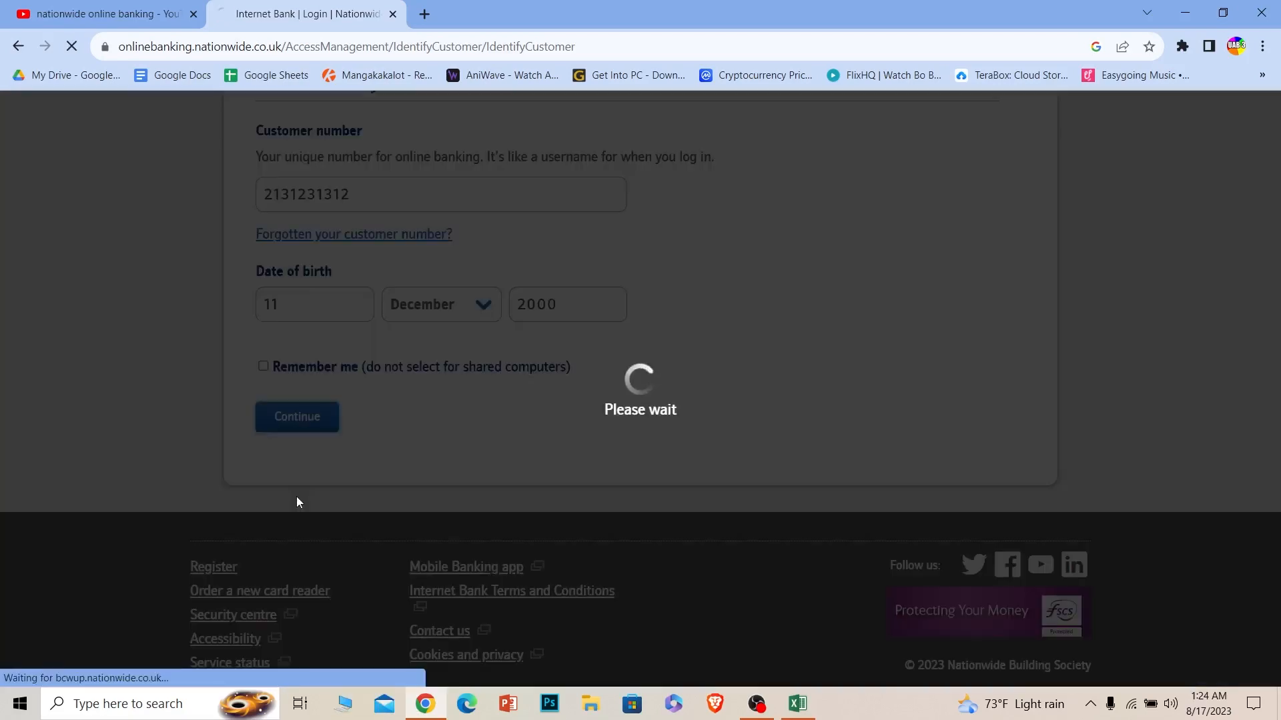
click(297, 416)
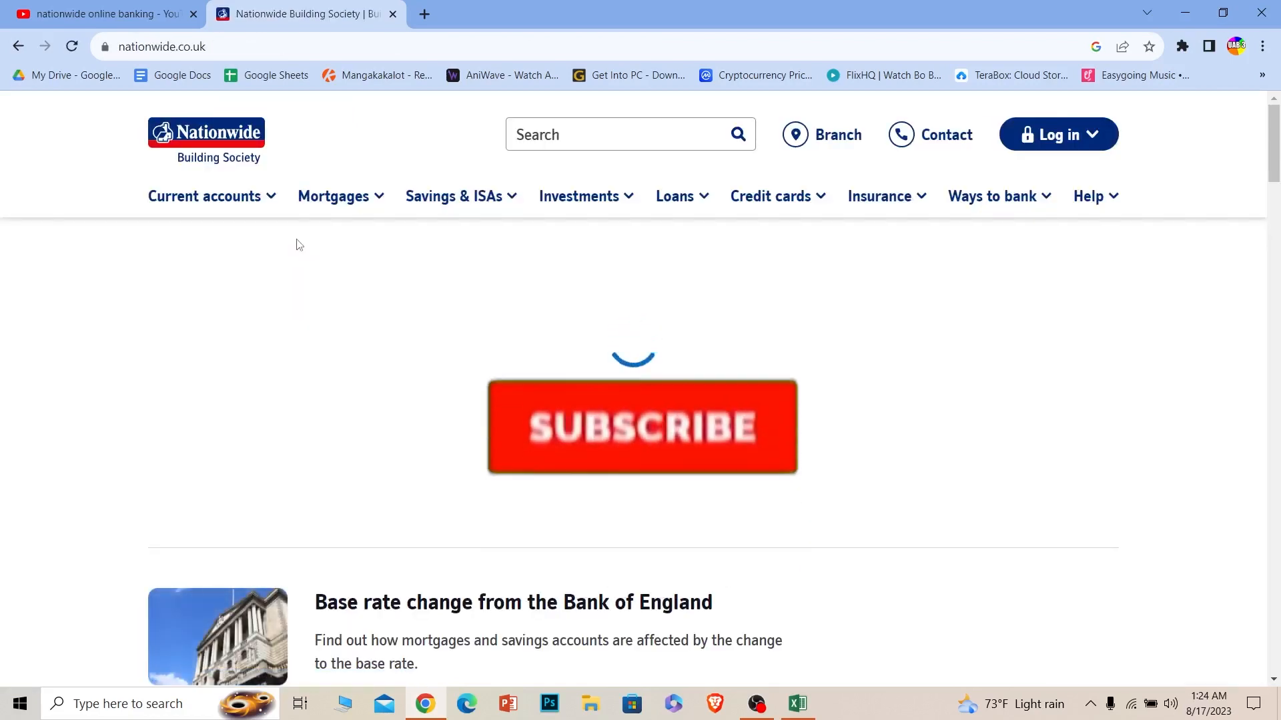
click(642, 427)
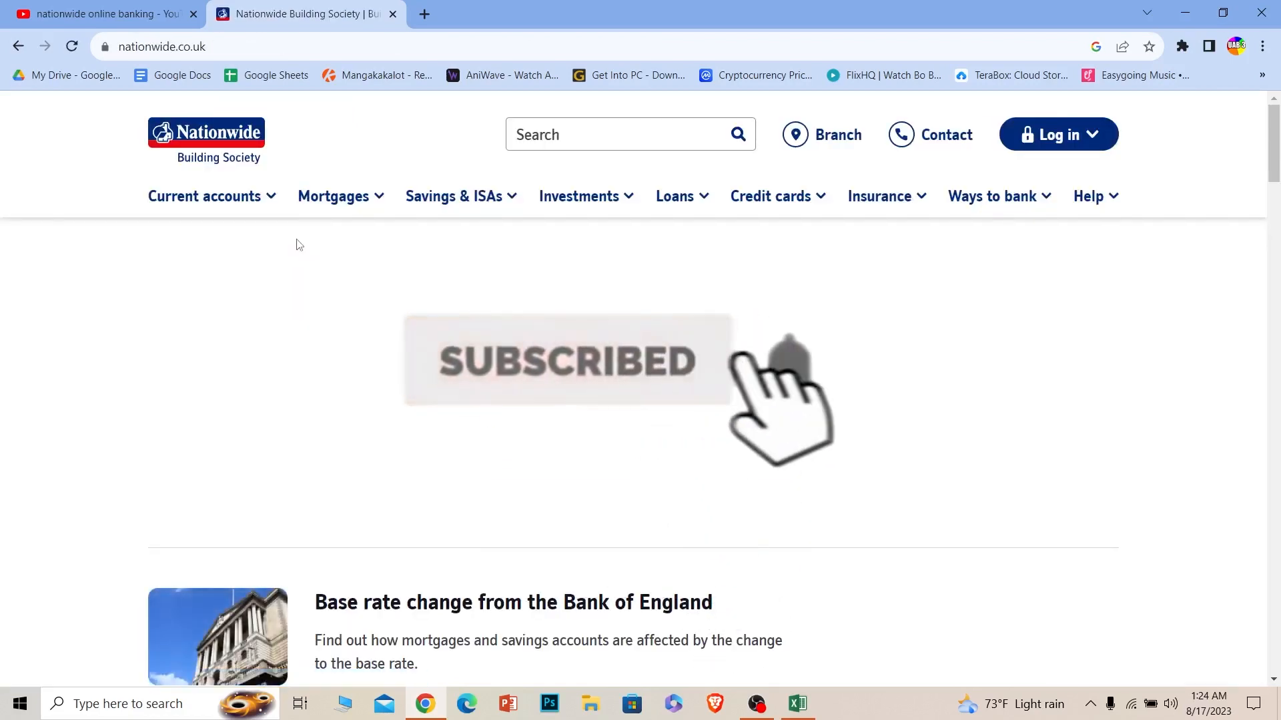